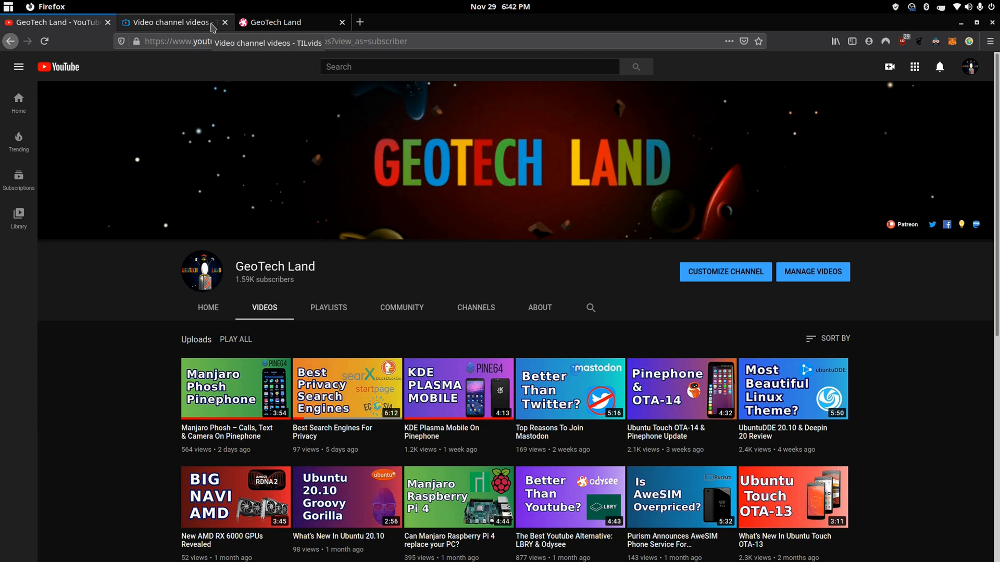
# Switch to the TILvids tab showing Geotechland's twelve published channel videos
pyautogui.click(169, 22)
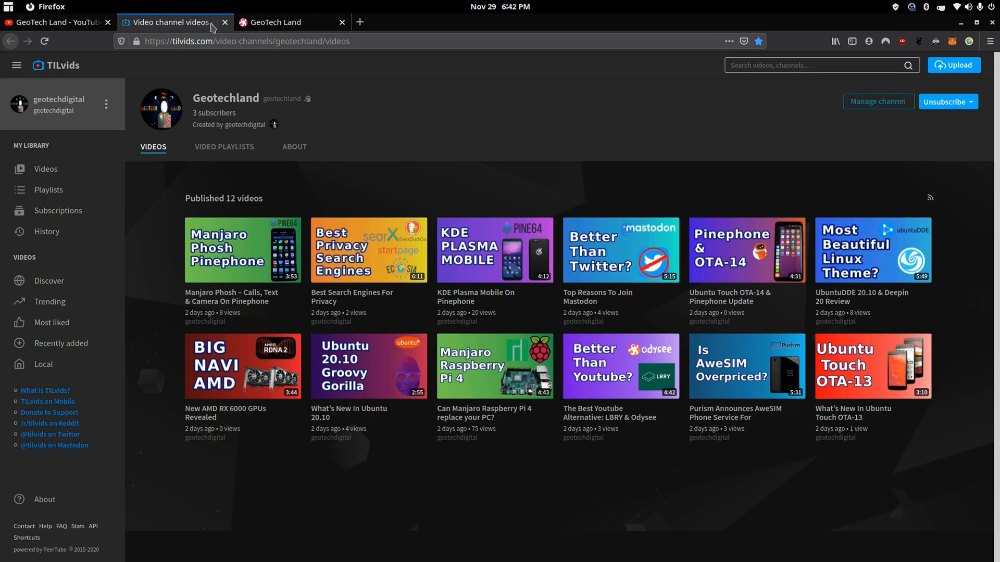
pyautogui.click(284, 22)
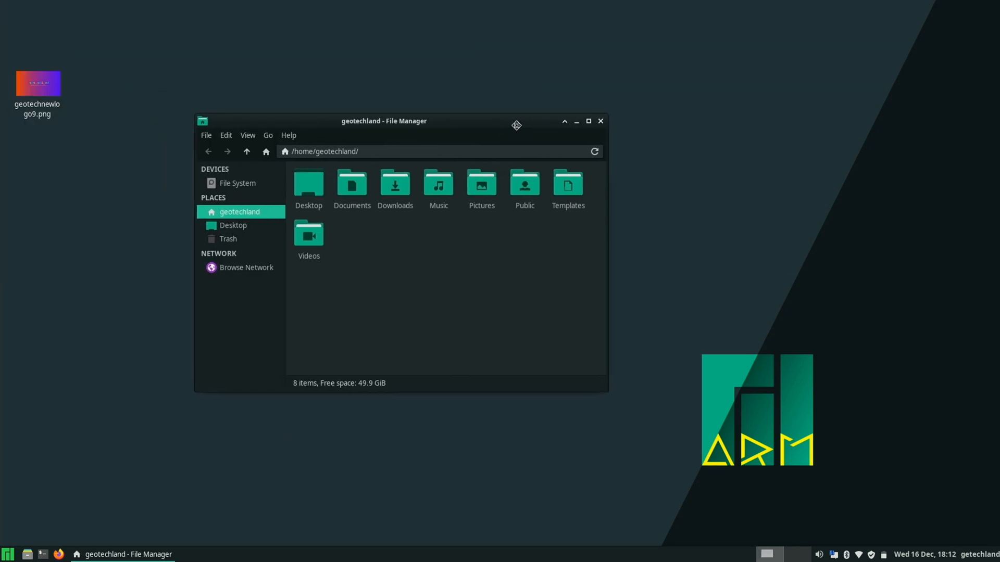
# Move the Thunar home-folder window up and left, then close it
pyautogui.moveTo(383, 121); pyautogui.dragTo(350, 96)
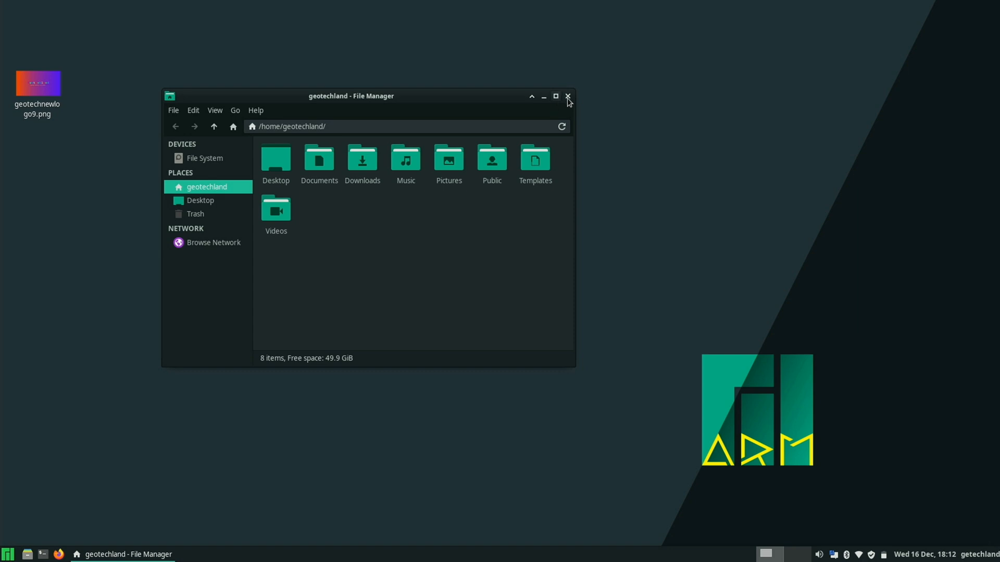
pyautogui.click(567, 97)
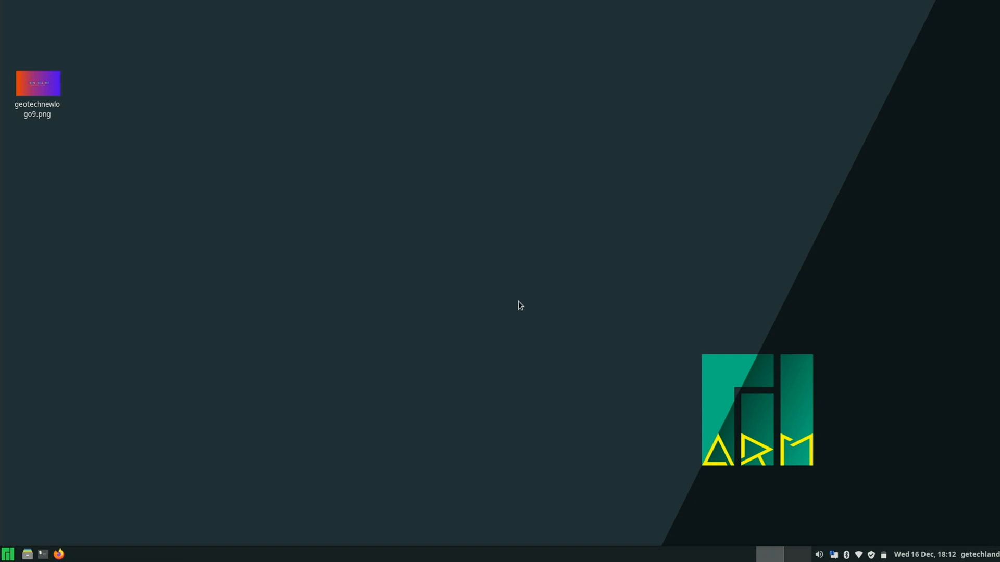
pyautogui.moveTo(769, 415)
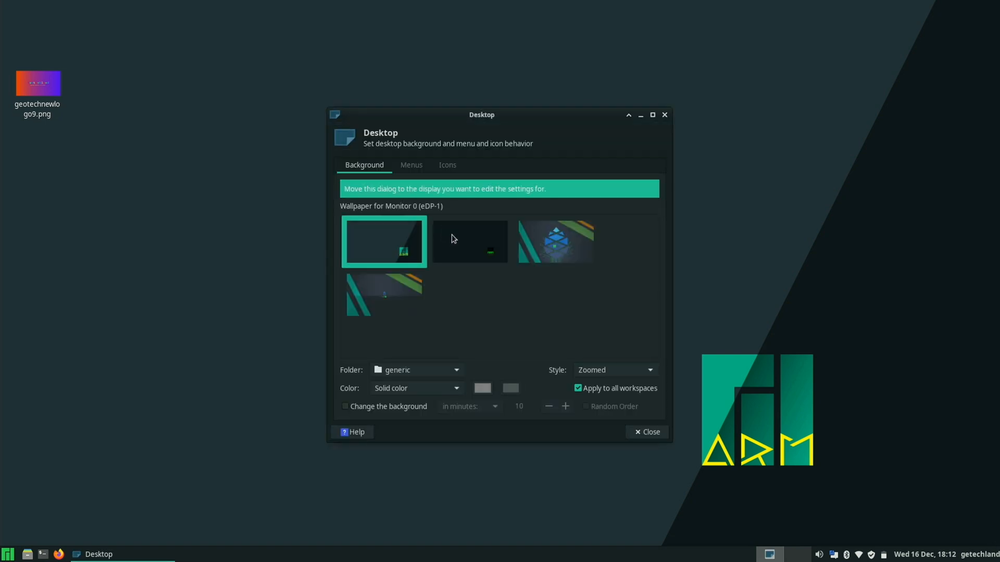
pyautogui.moveTo(551, 352)
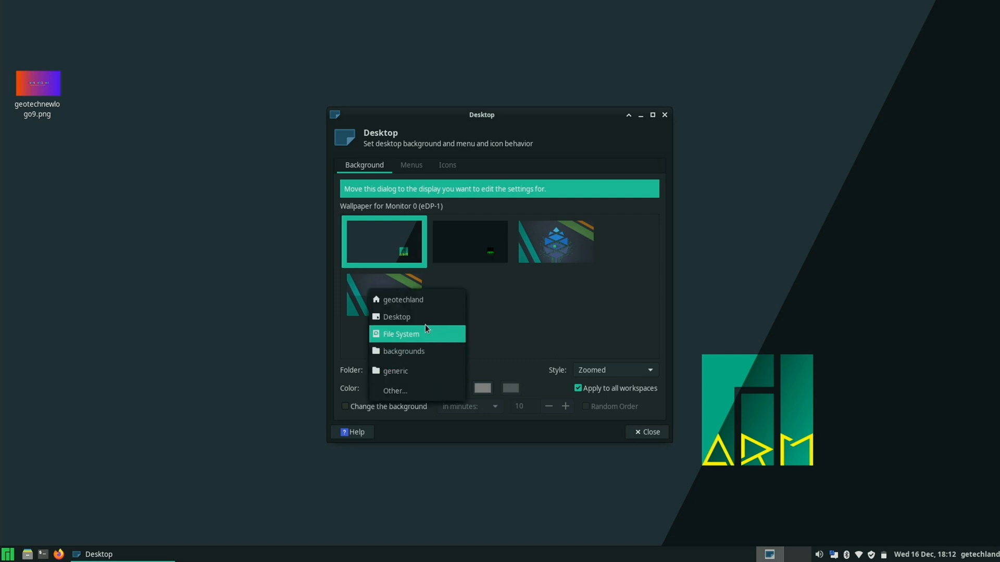
# Set the wallpaper folder to Desktop so geotechnewlogo is used, and close Desktop Settings
pyautogui.click(396, 317)
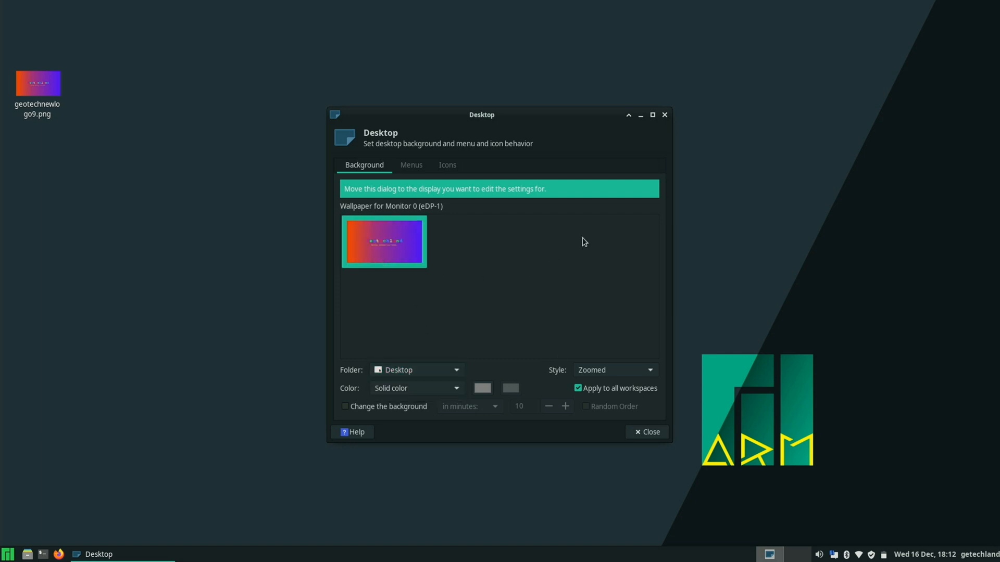
pyautogui.click(647, 431)
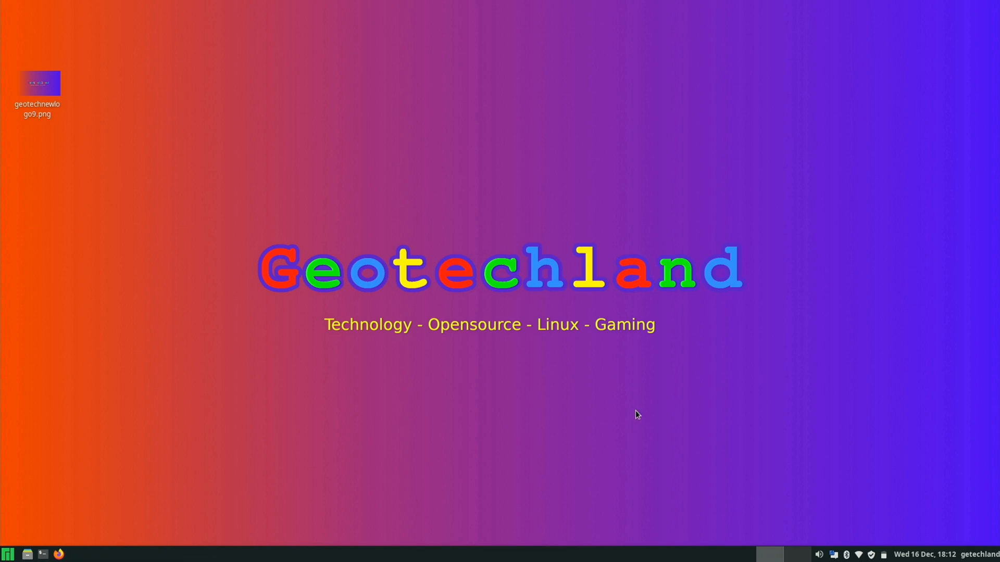
pyautogui.moveTo(723, 417)
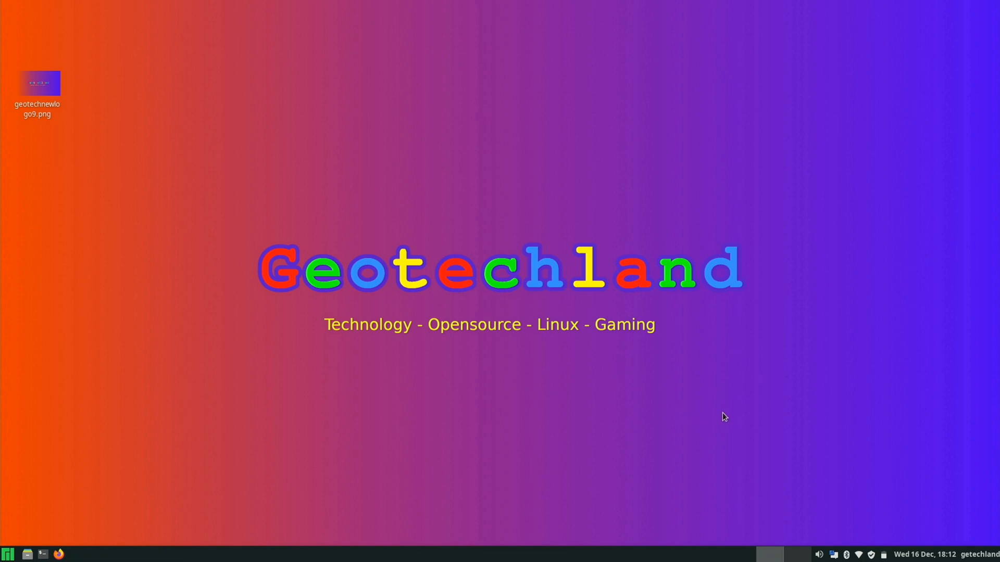
pyautogui.moveTo(357, 221)
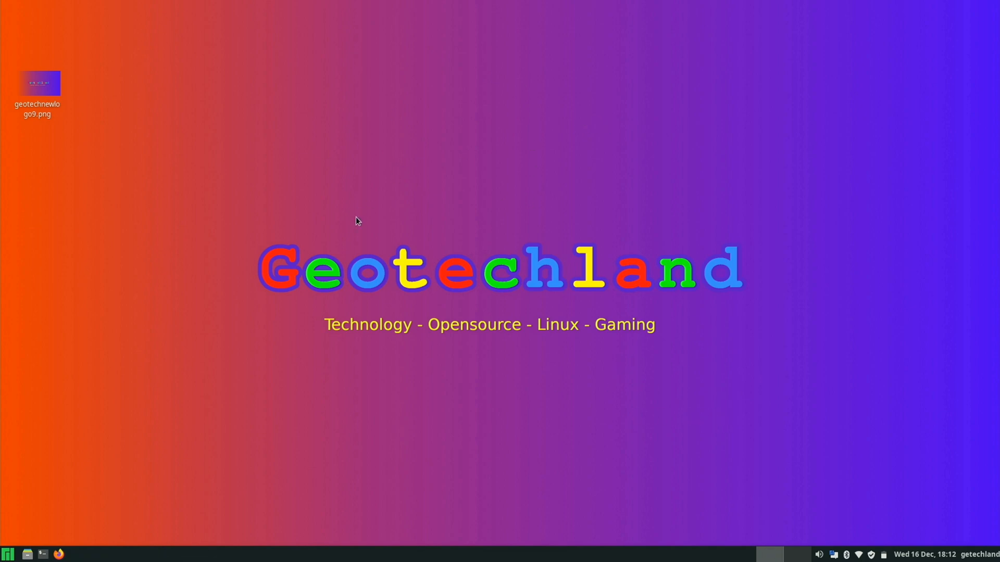
pyautogui.moveTo(43, 548)
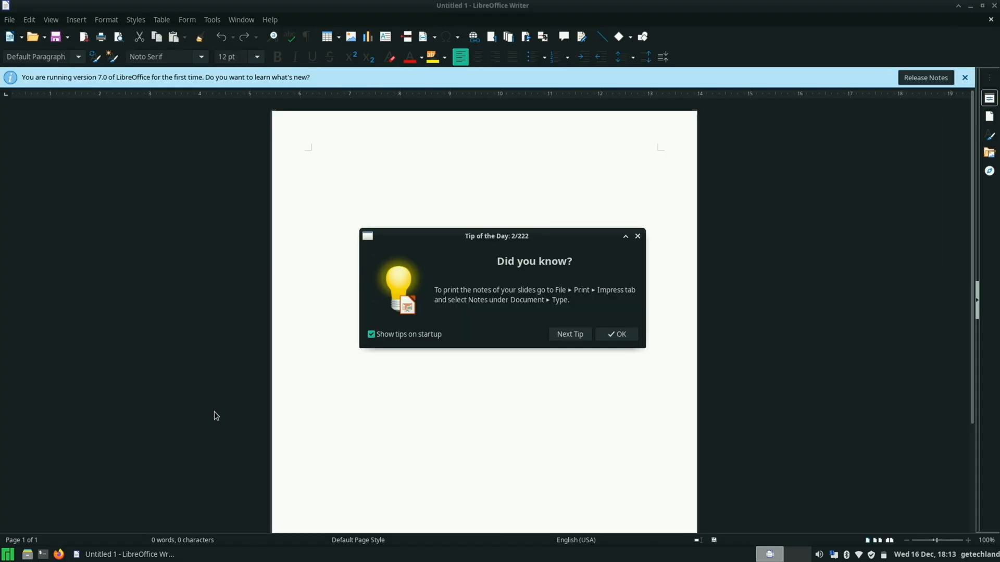
# Turn off 'Show tips on startup' and dismiss Writer's Tip of the Day
pyautogui.click(371, 334)
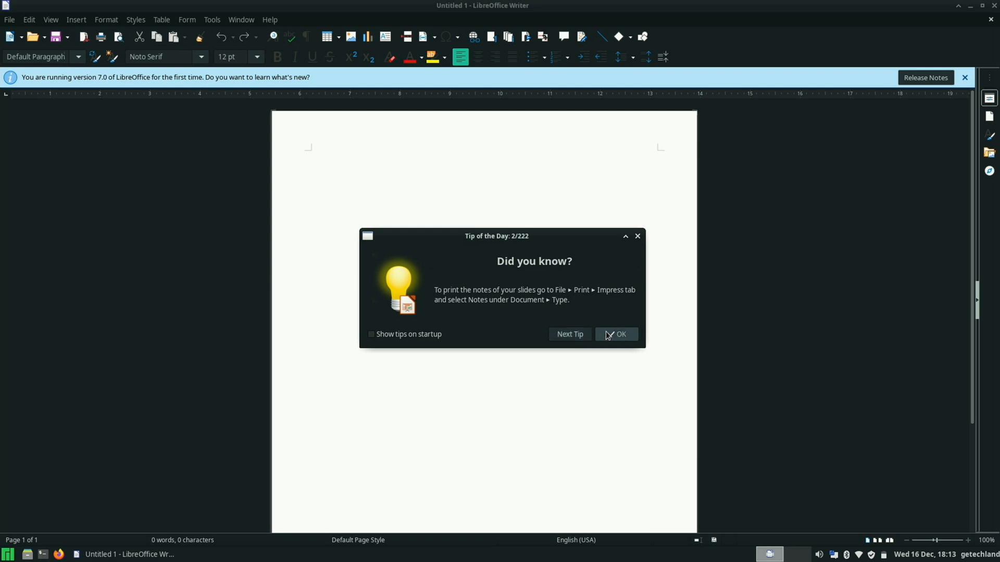
pyautogui.click(615, 335)
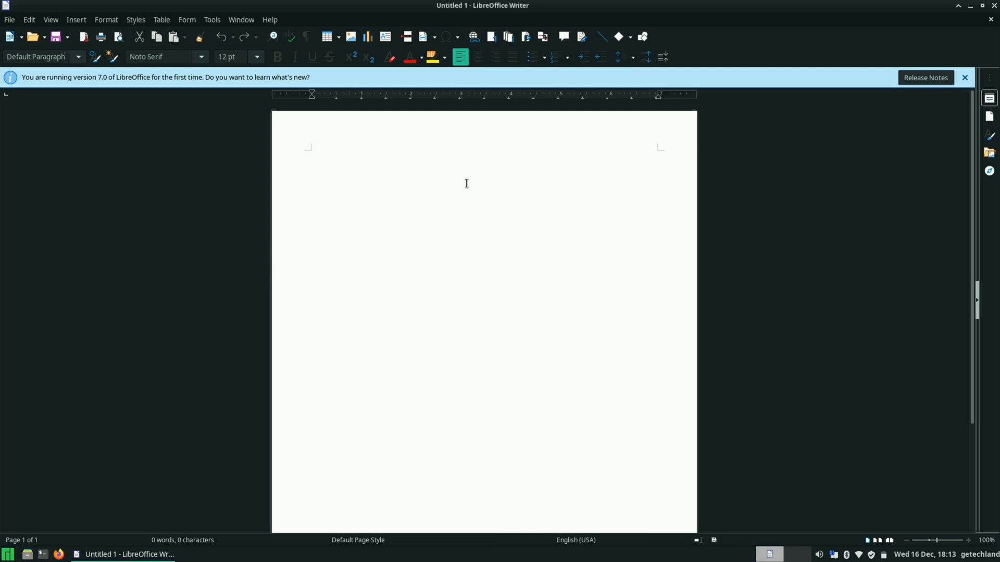
# Type 'Geotechland rocks! :D', maximize Writer, then close the document choosing Don't Save
pyautogui.write('geotec')
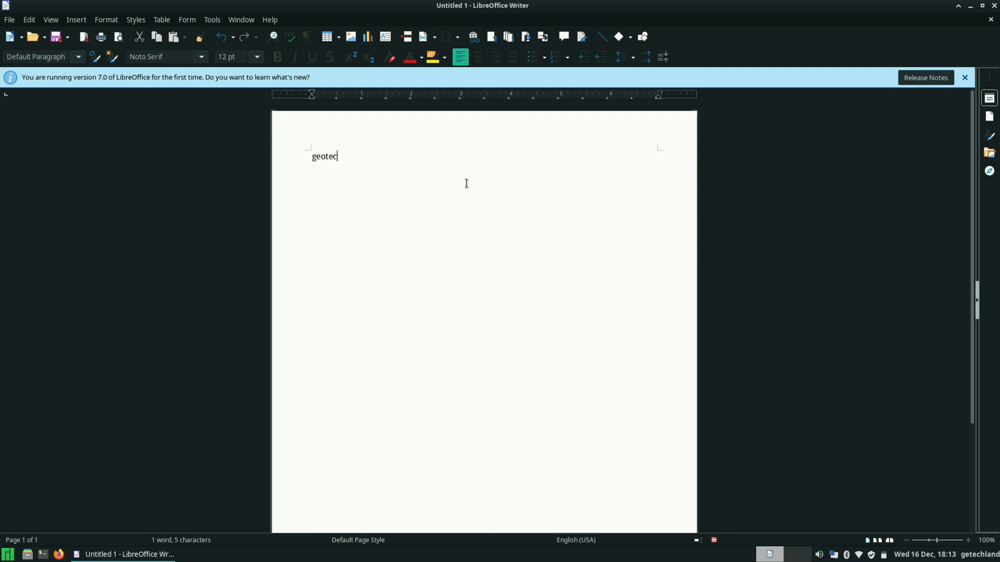
pyautogui.write('Geotechland rocks! :D')
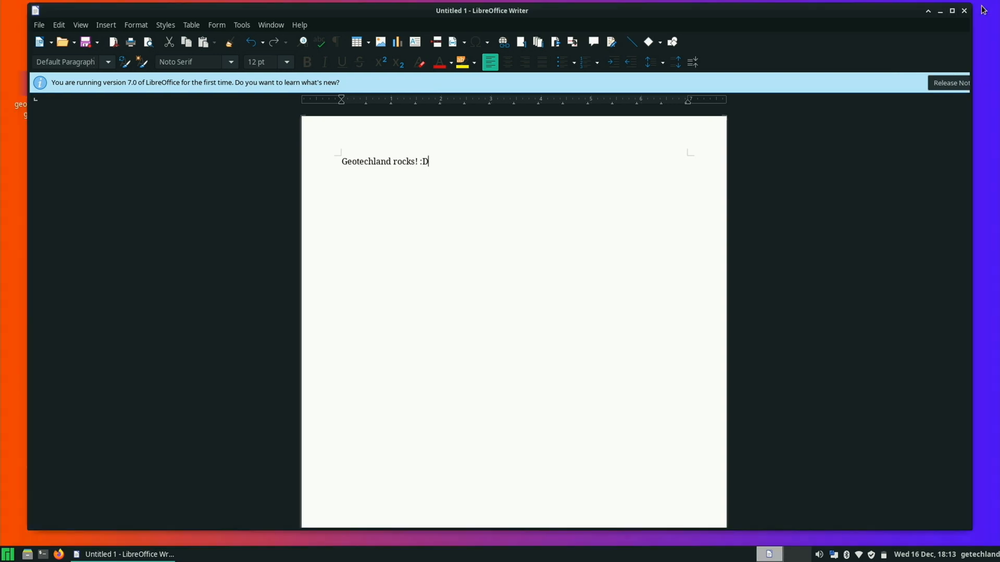
pyautogui.click(951, 11)
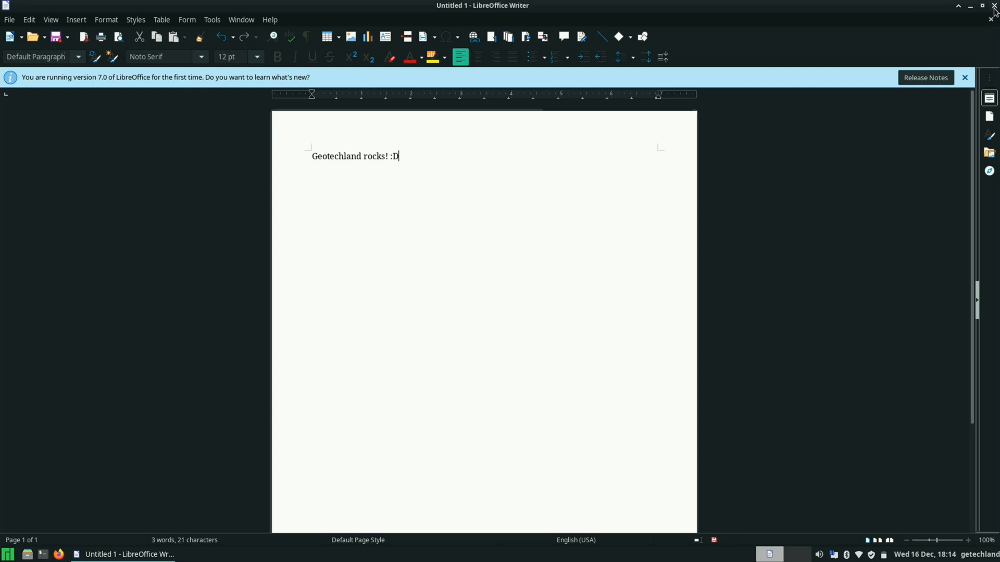
pyautogui.click(992, 6)
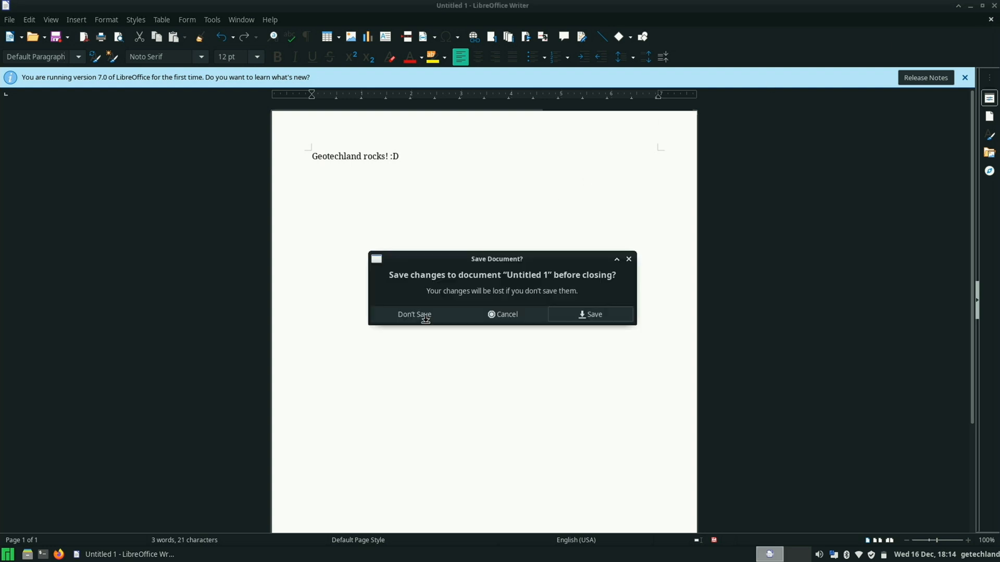
pyautogui.click(413, 313)
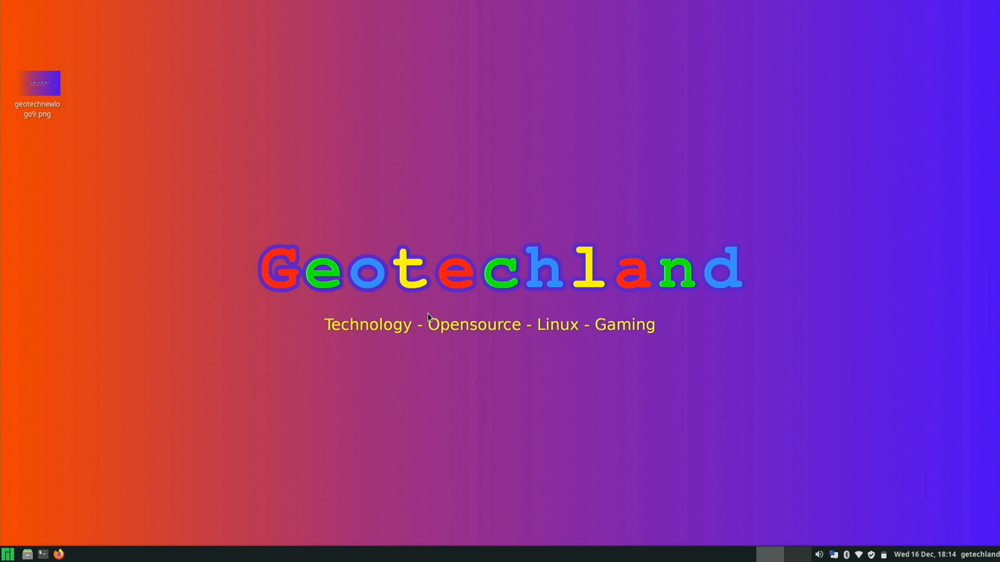
# Launch Firefox from the taskbar, maximize it, and open About Firefox from the main menu
pyautogui.click(9, 554)
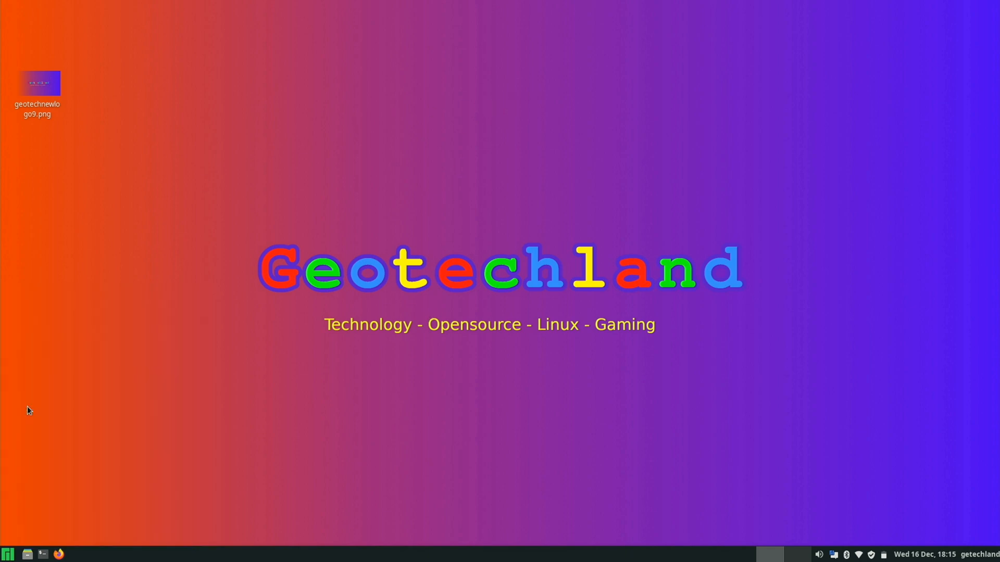
pyautogui.click(57, 553)
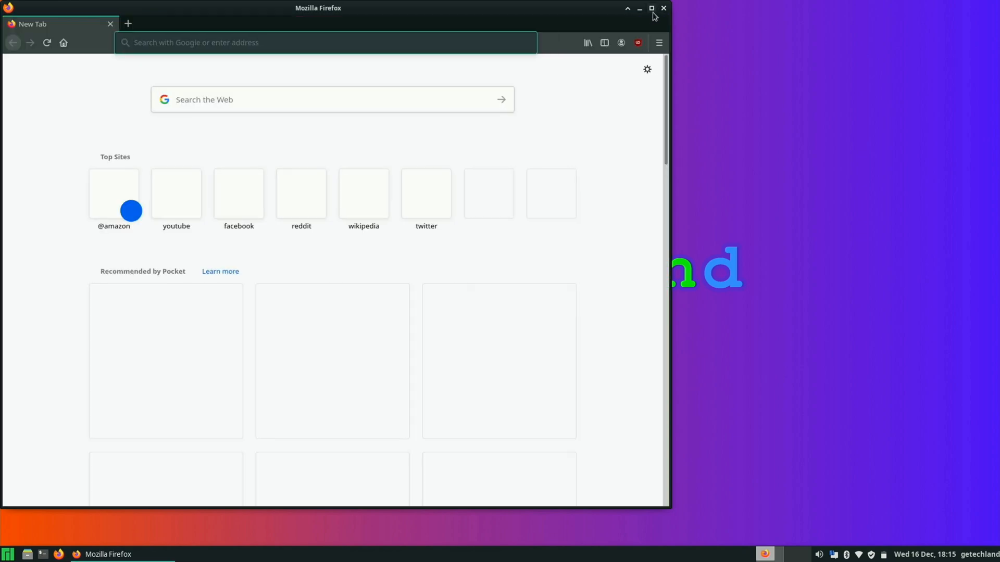
pyautogui.click(651, 9)
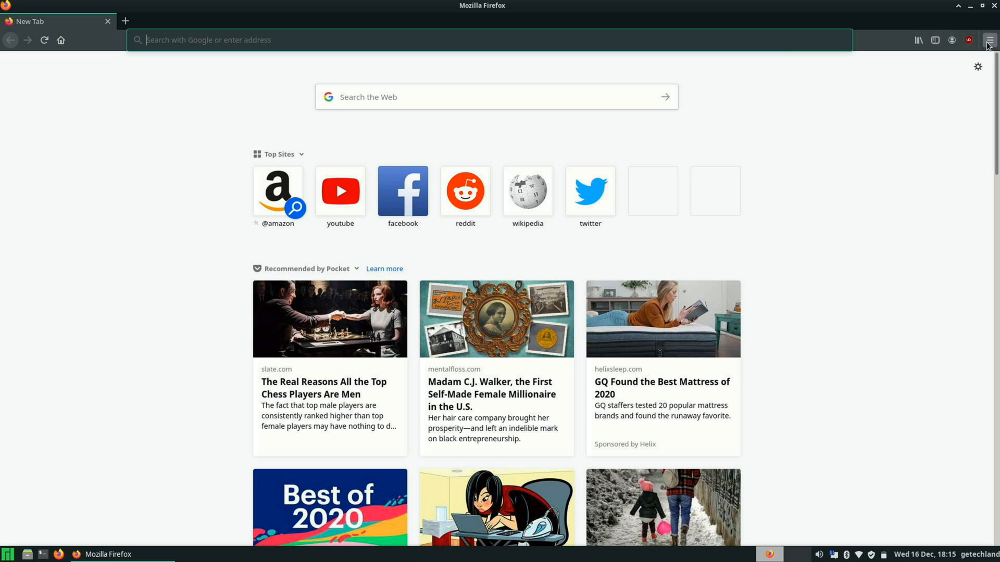
pyautogui.click(989, 40)
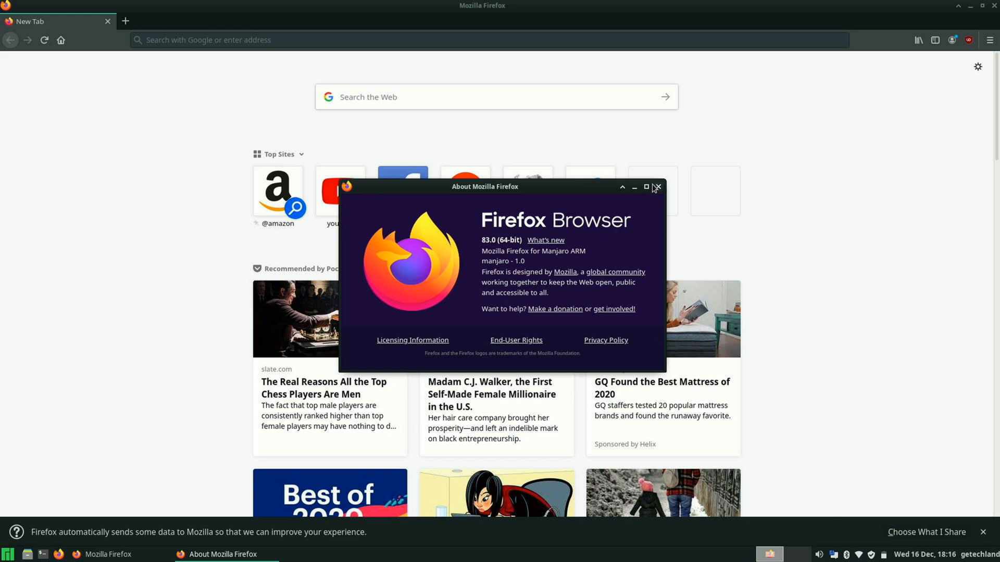
# Close About Firefox, go to YouTube, and inspect the Ubuntu Touch video's quality options
pyautogui.click(657, 187)
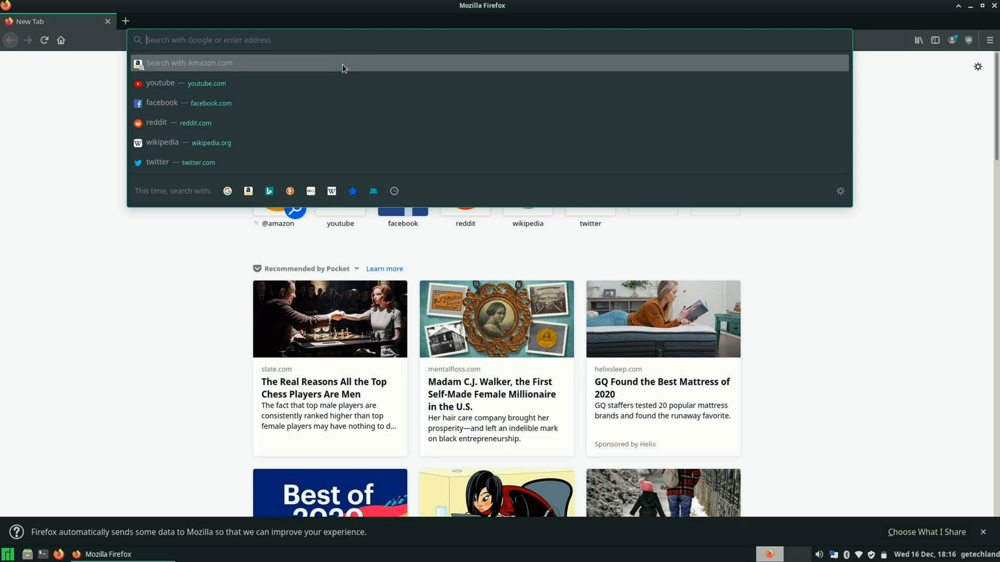
pyautogui.write('yi')
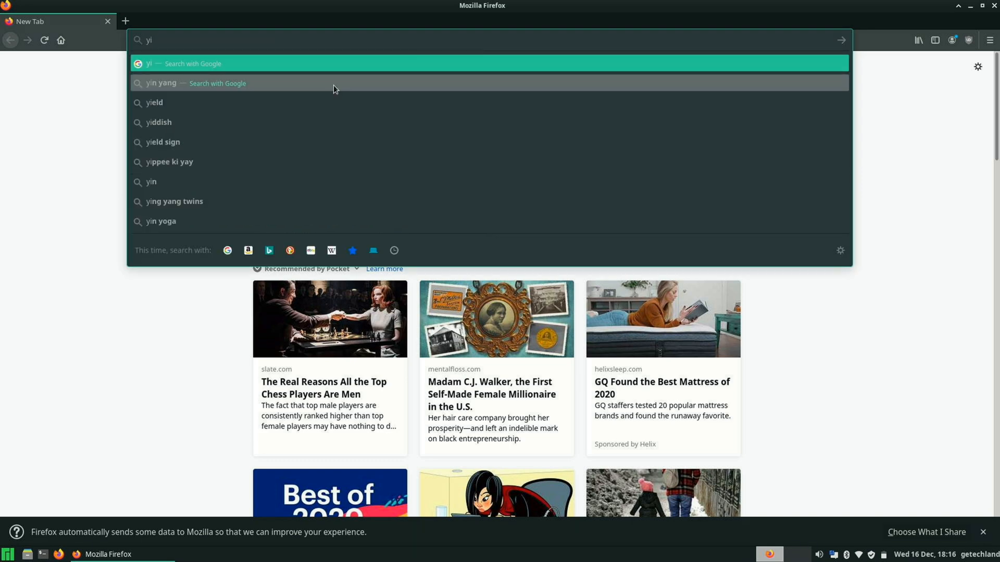
pyautogui.write('outube')
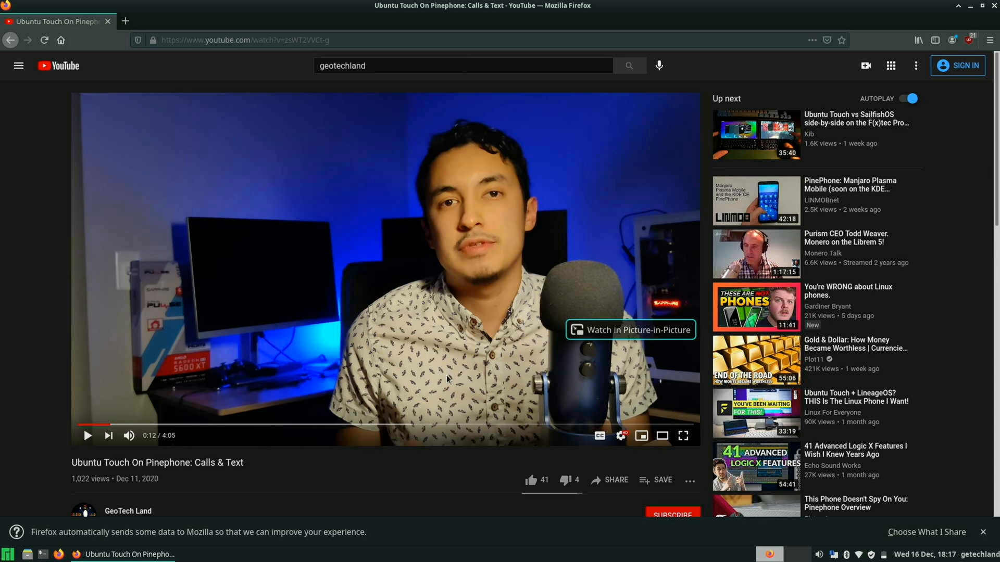
pyautogui.moveTo(502, 322)
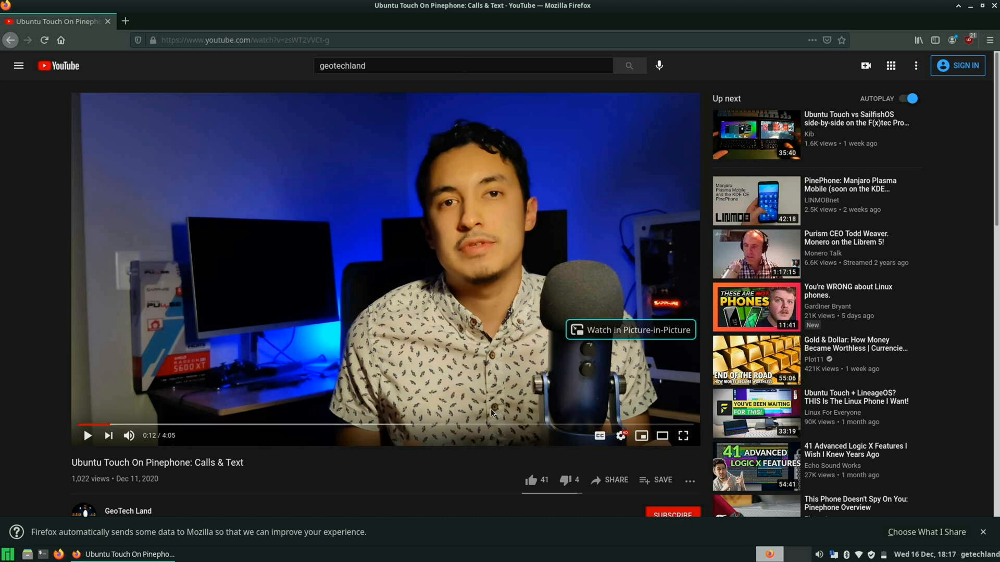
pyautogui.moveTo(662, 437)
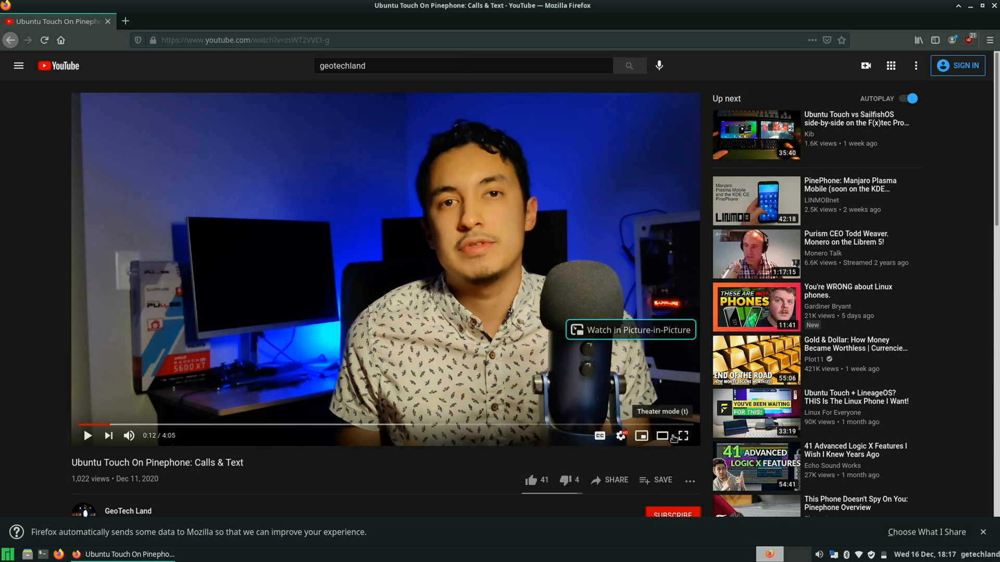
pyautogui.moveTo(683, 437)
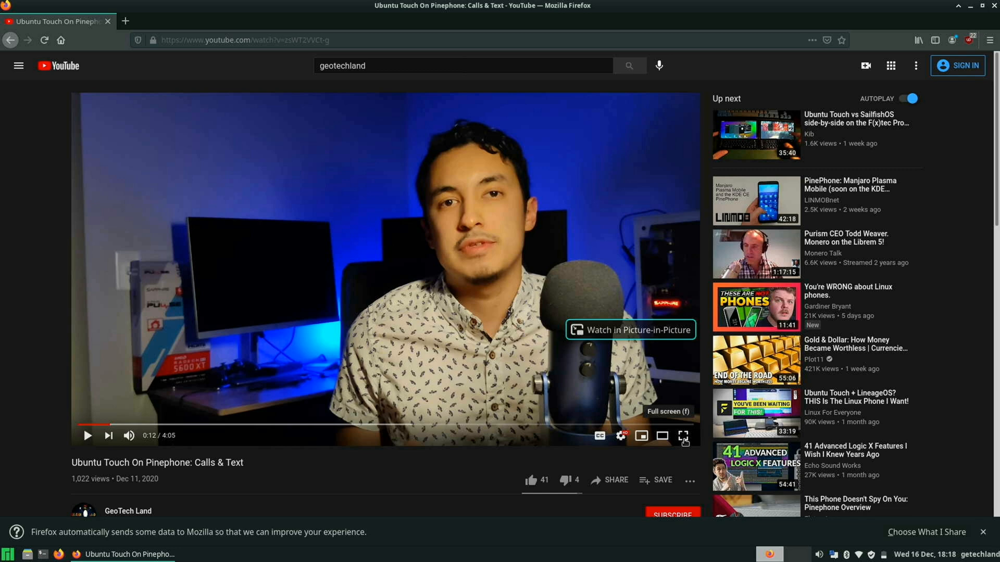
pyautogui.click(619, 437)
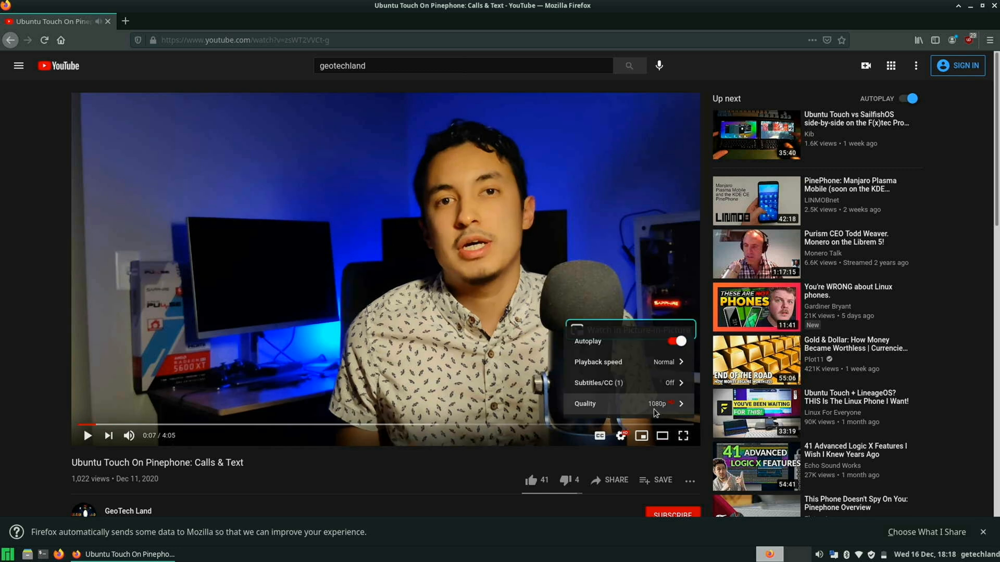
pyautogui.click(584, 403)
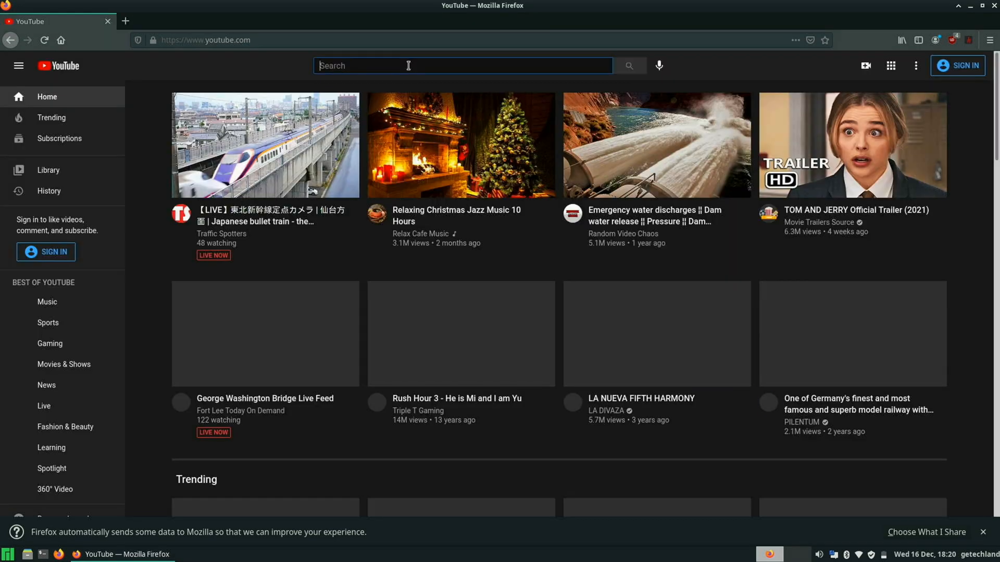
# Search for GeoTech Land and play 'Ubuntu Touch On Pinephone: Calls & Text' full-screen
pyautogui.write('geoool')
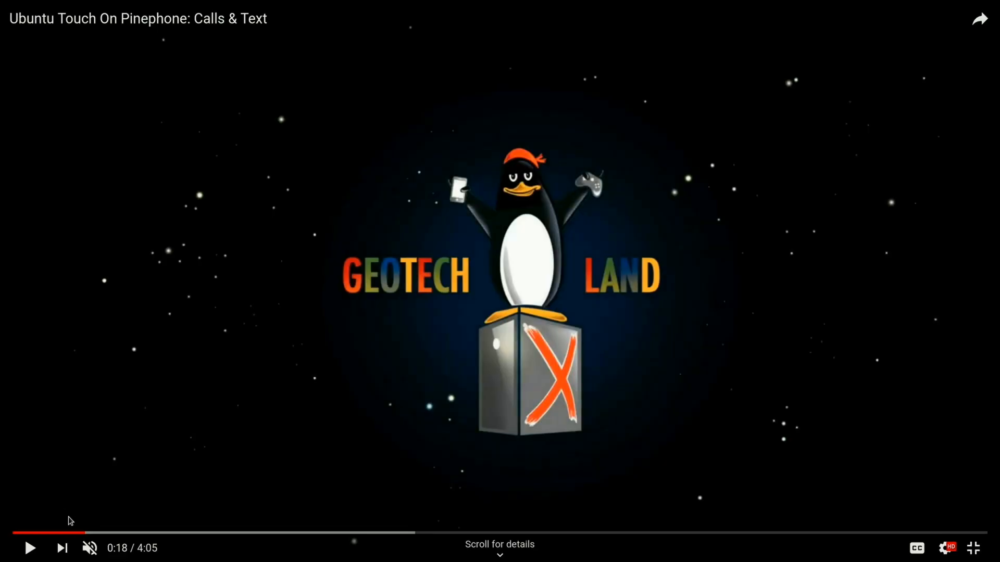
pyautogui.moveTo(62, 548)
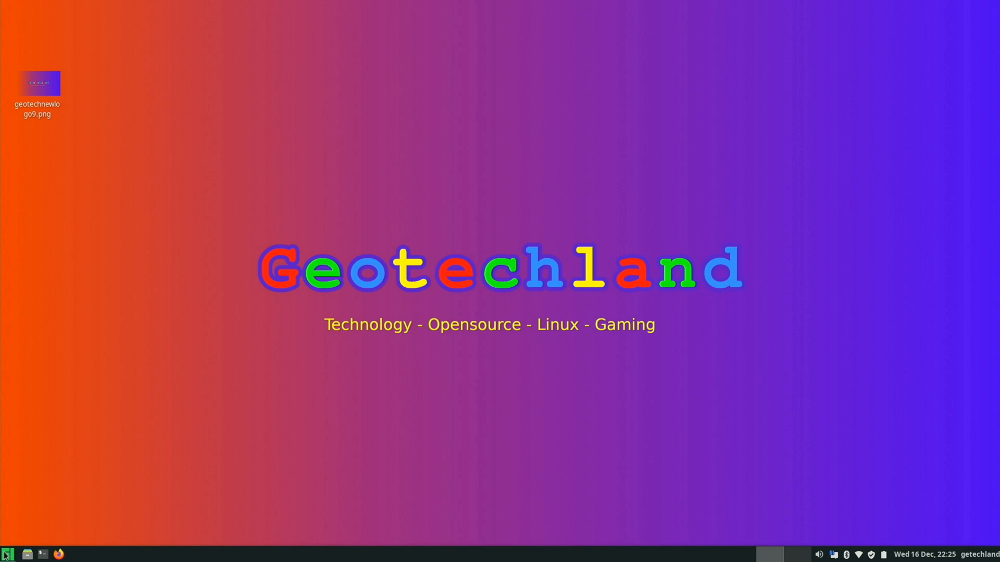
# Search the app menu for obs, dismiss the GPU error, then search for 'simple'
pyautogui.click(8, 553)
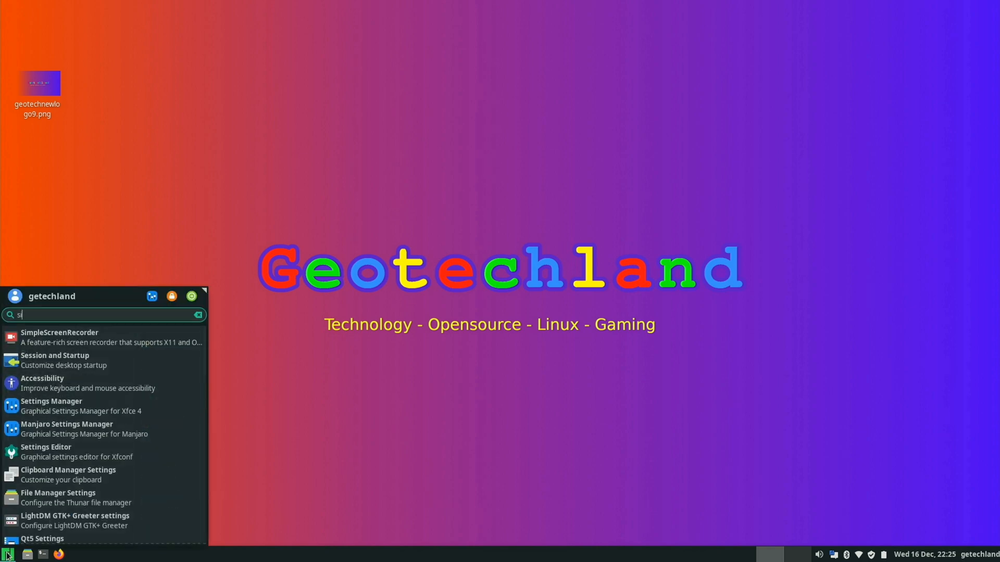
pyautogui.write('obs')
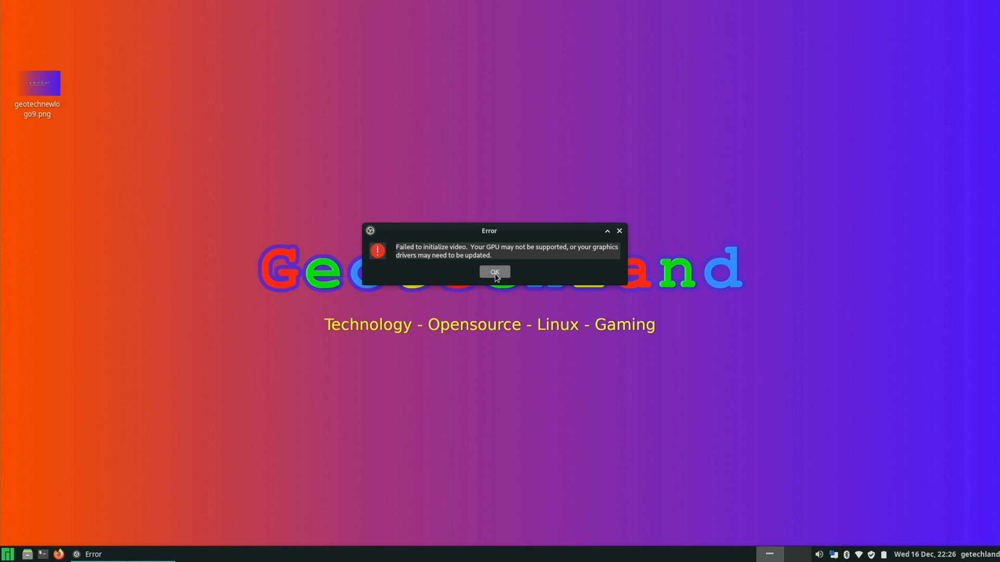
pyautogui.click(495, 272)
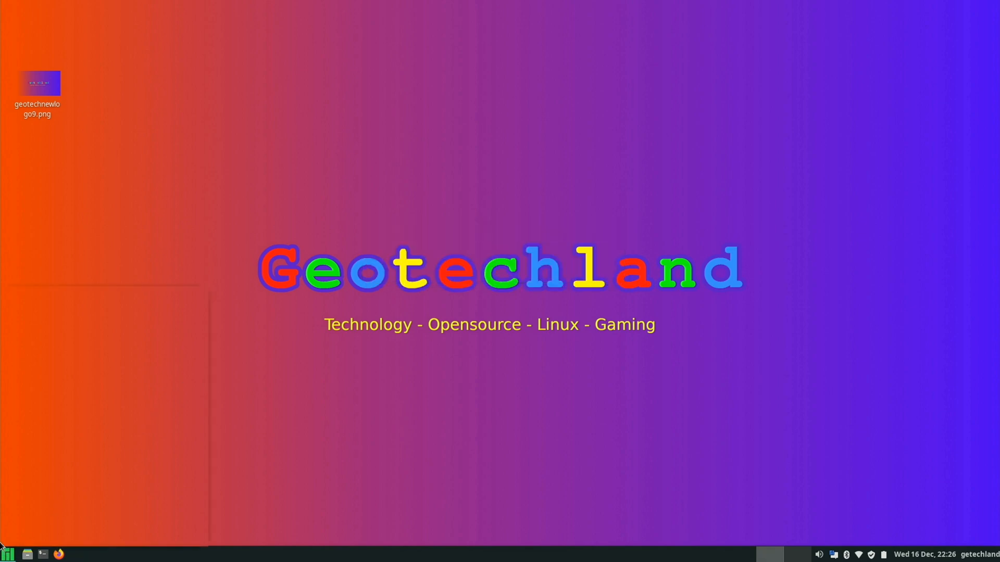
pyautogui.click(7, 554)
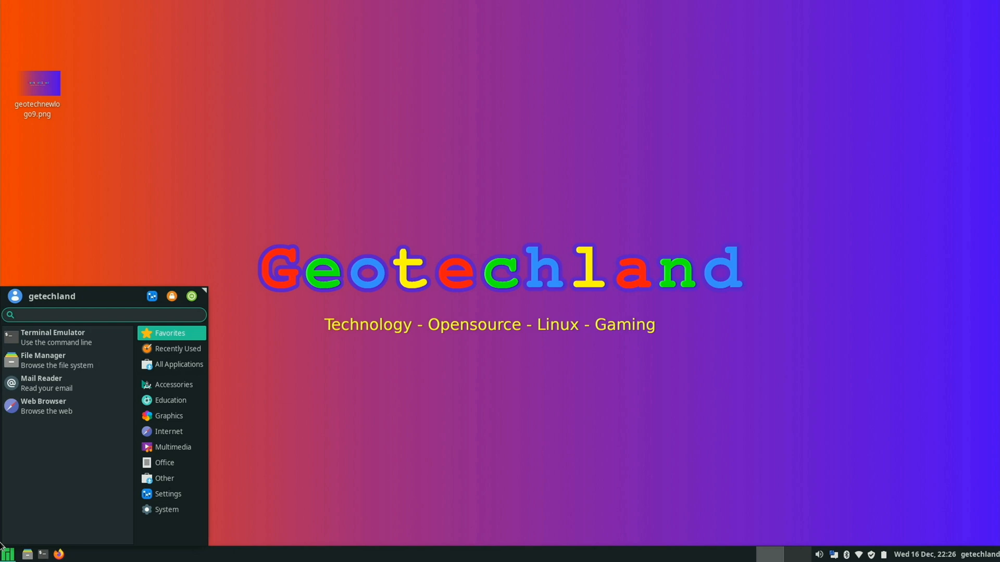
pyautogui.write('simple')
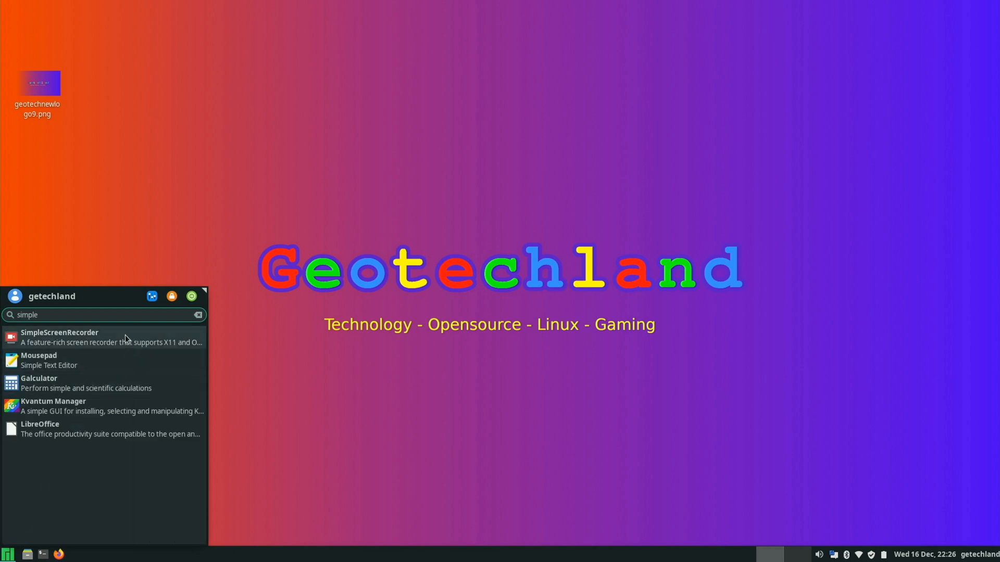
# Launch SimpleScreenRecorder, accept input and output settings, and record while dragging its window around
pyautogui.click(60, 337)
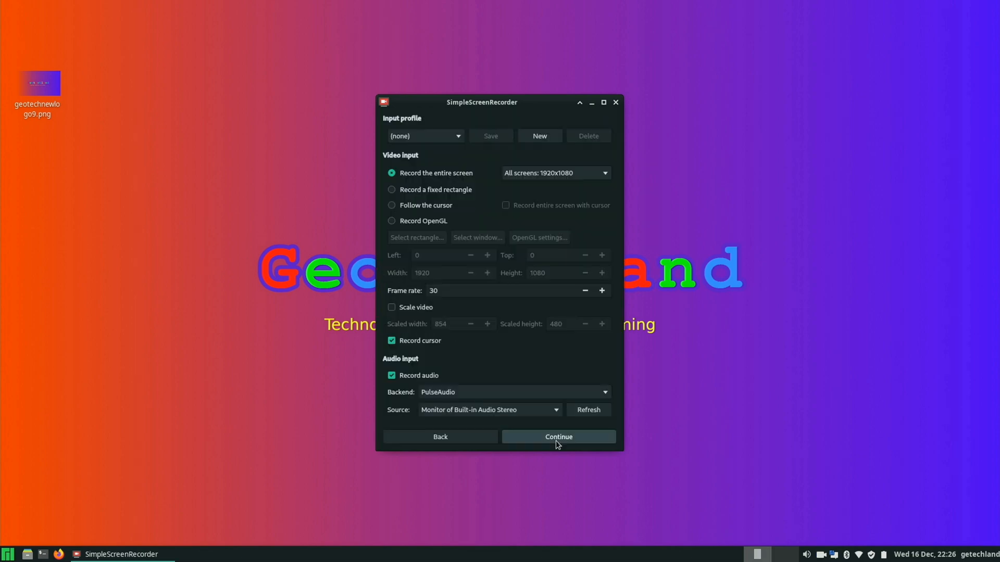
pyautogui.click(557, 437)
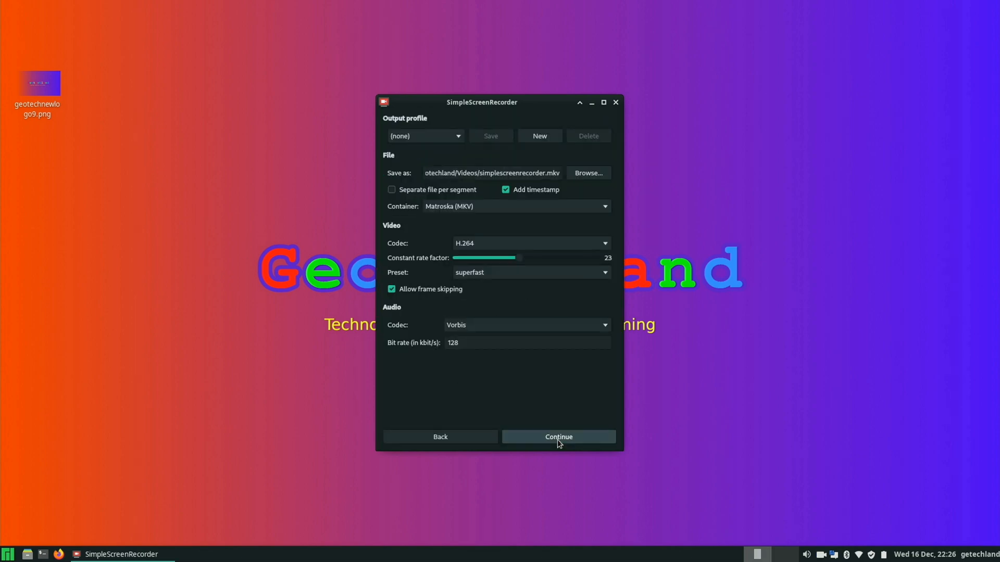
pyautogui.click(558, 437)
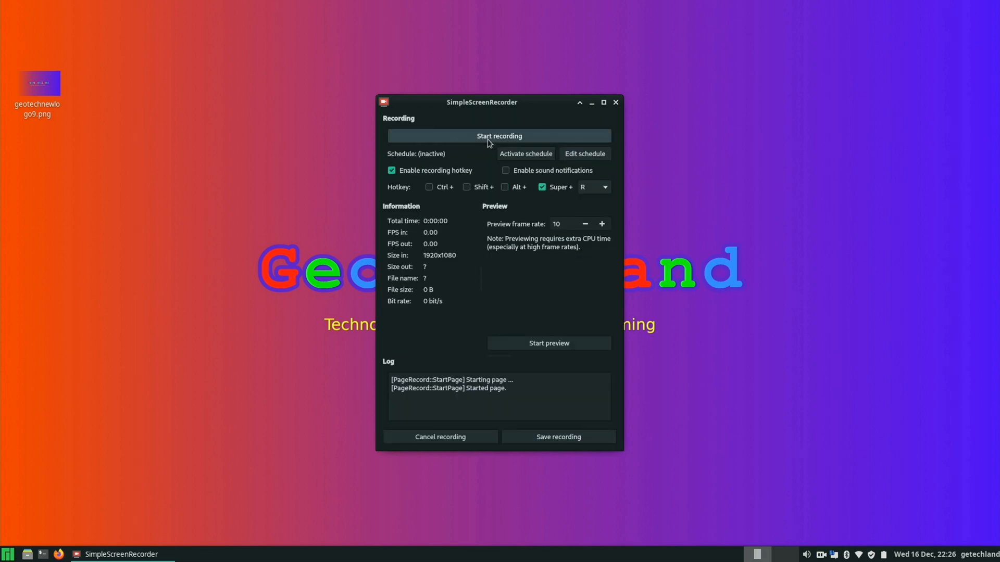
pyautogui.click(498, 136)
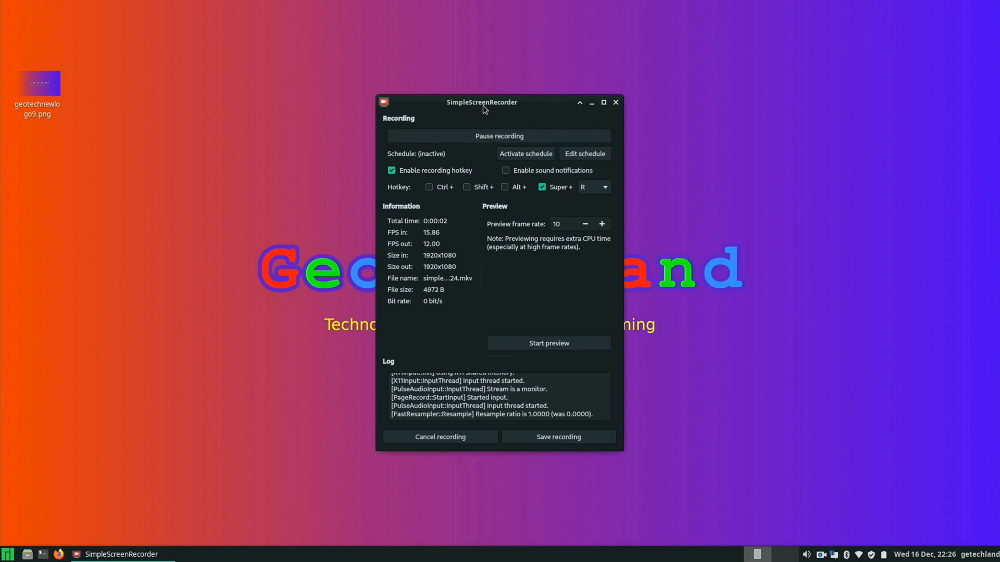
pyautogui.moveTo(481, 103); pyautogui.dragTo(412, 204)
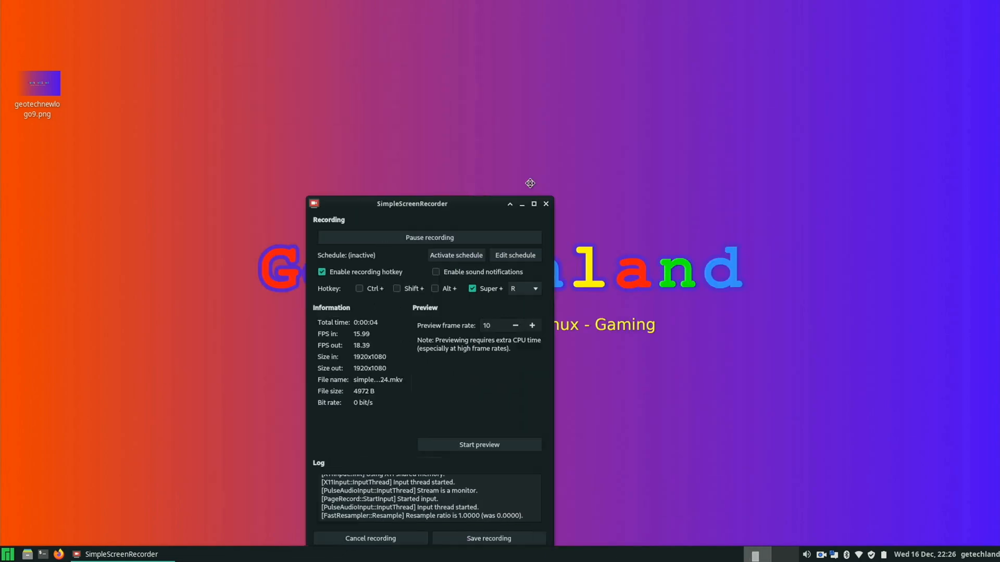
pyautogui.moveTo(412, 204); pyautogui.dragTo(537, 104)
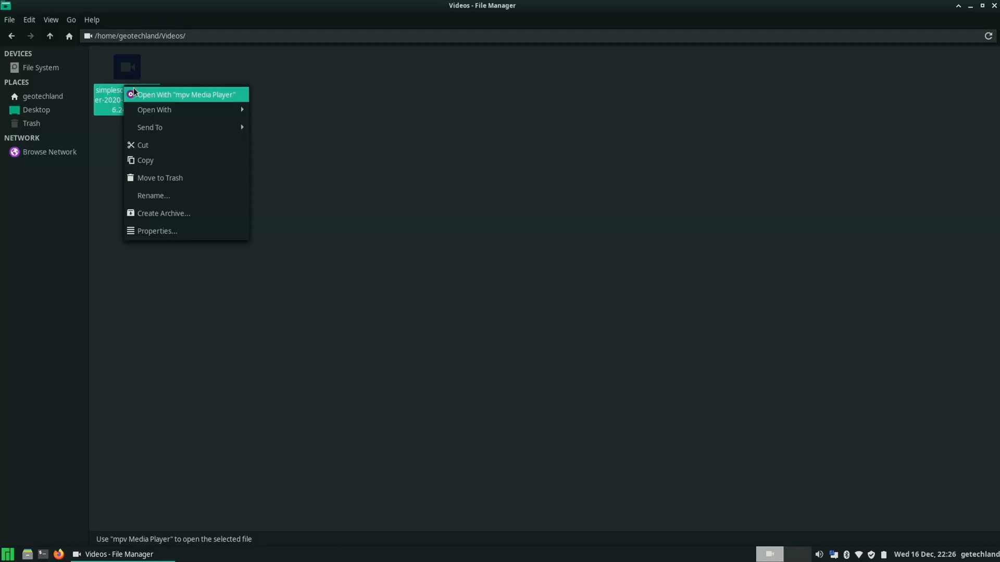
# Open the SimpleScreenRecorder MKV from Videos in mpv Media Player
pyautogui.click(185, 95)
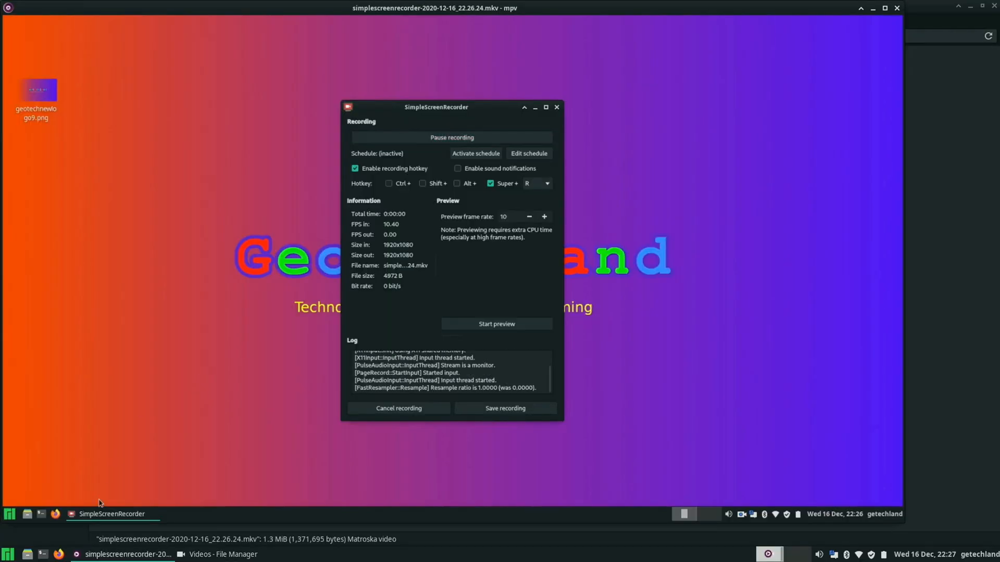
pyautogui.moveTo(446, 111)
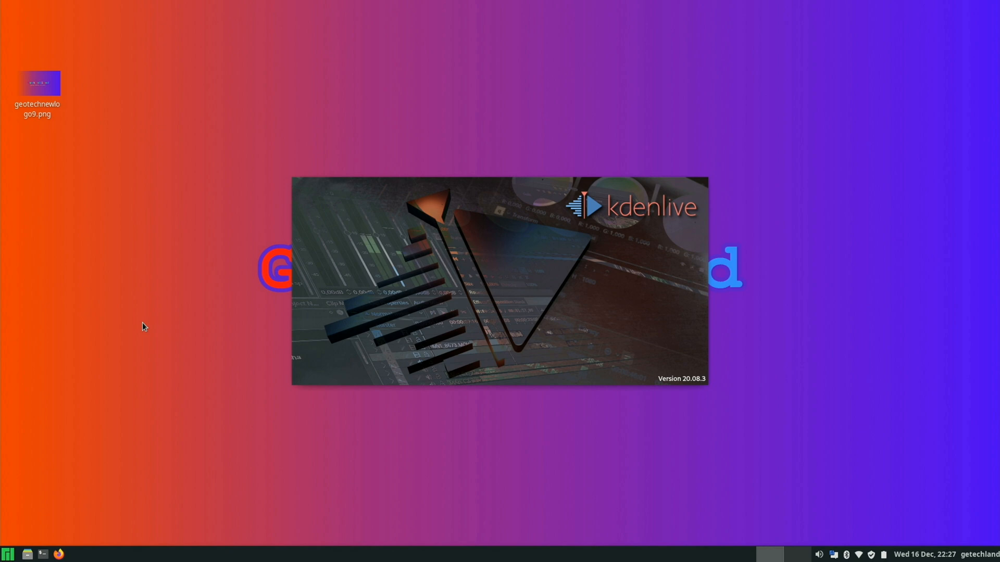
pyautogui.moveTo(928, 244)
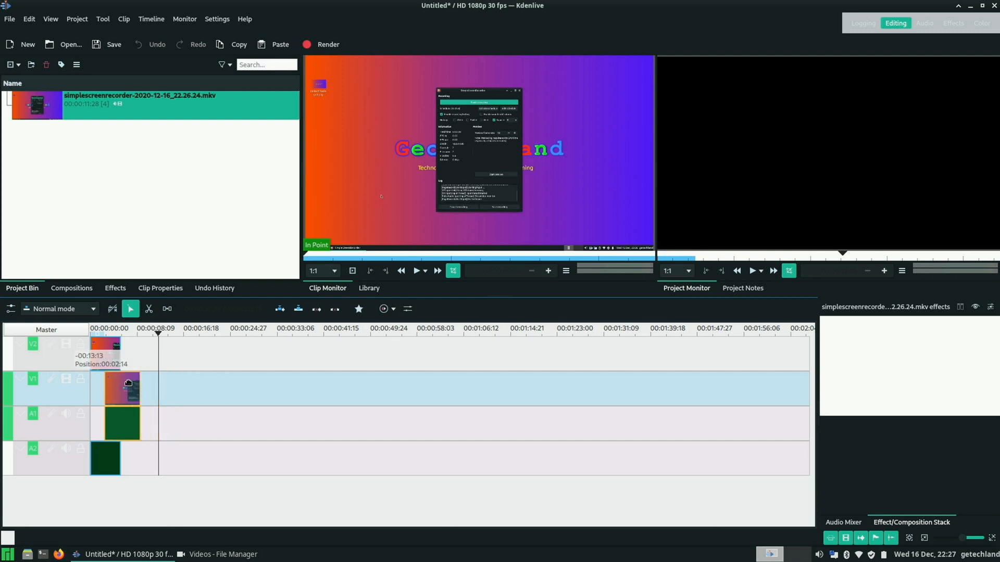
# Join the two recording clips with a Wipe composition using linear_y.pgm, then move the playhead to the end
pyautogui.click(71, 287)
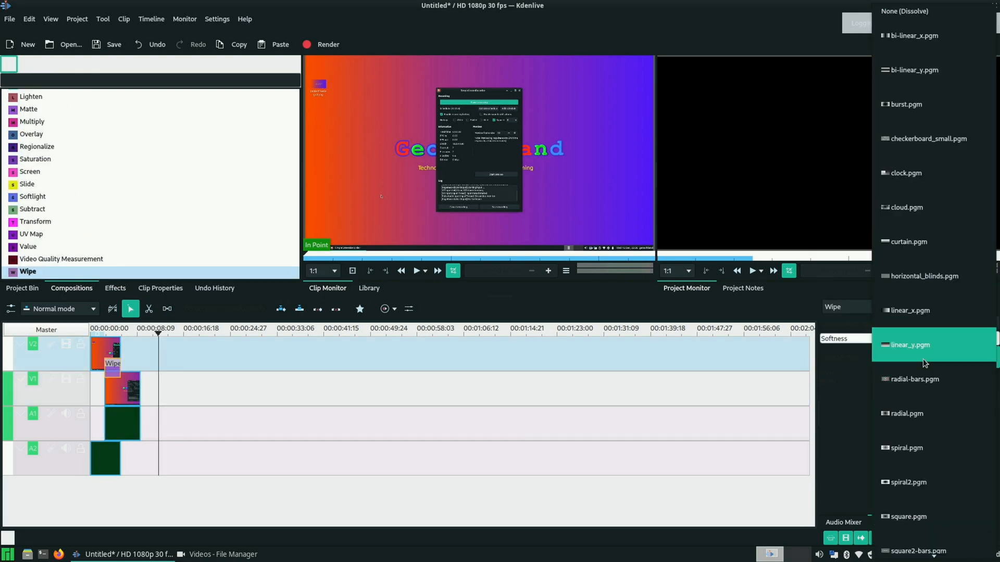
pyautogui.click(909, 345)
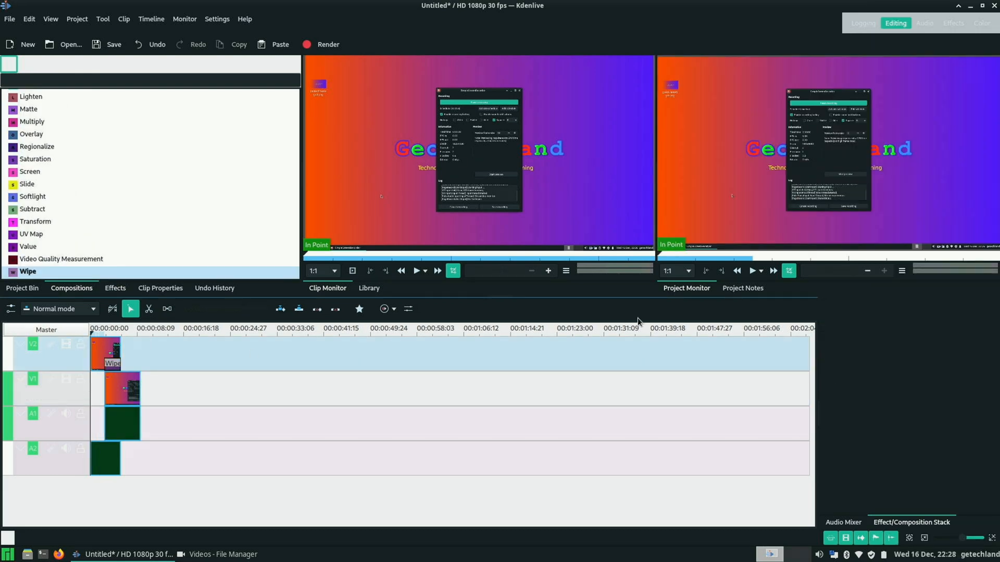
pyautogui.click(415, 271)
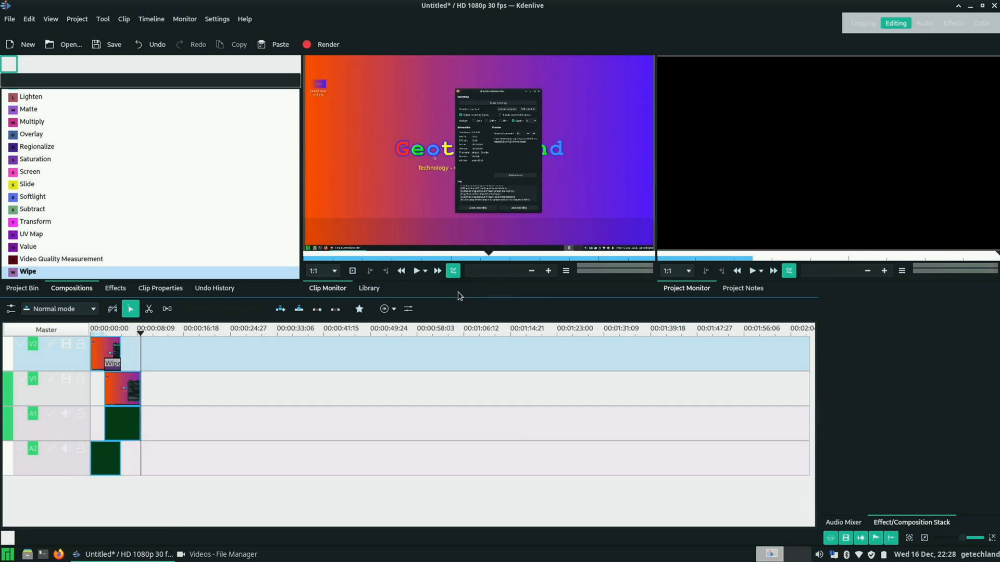
# Render the project as MP4 to untitled.mp4 in Videos and close the render job window
pyautogui.click(326, 44)
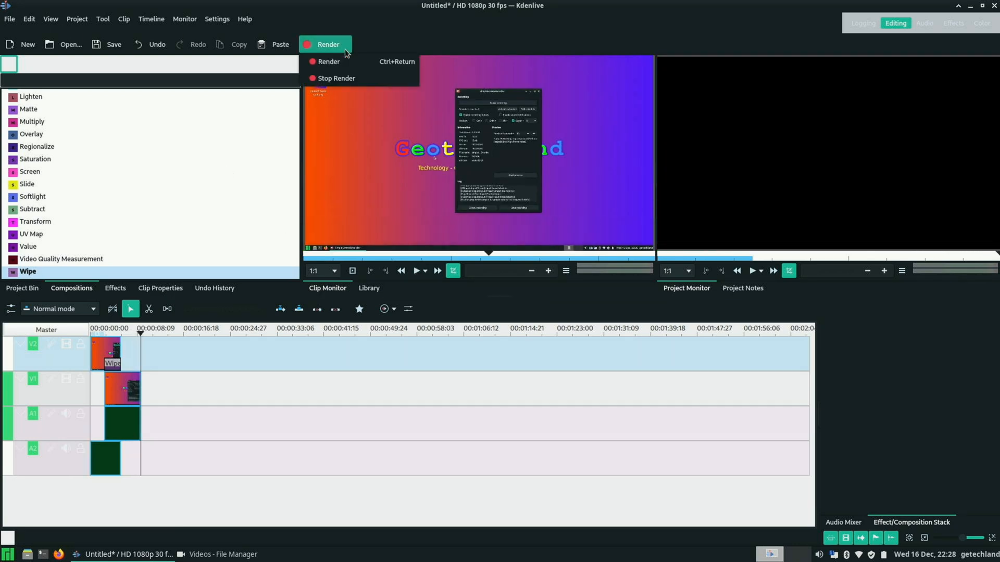
pyautogui.click(329, 61)
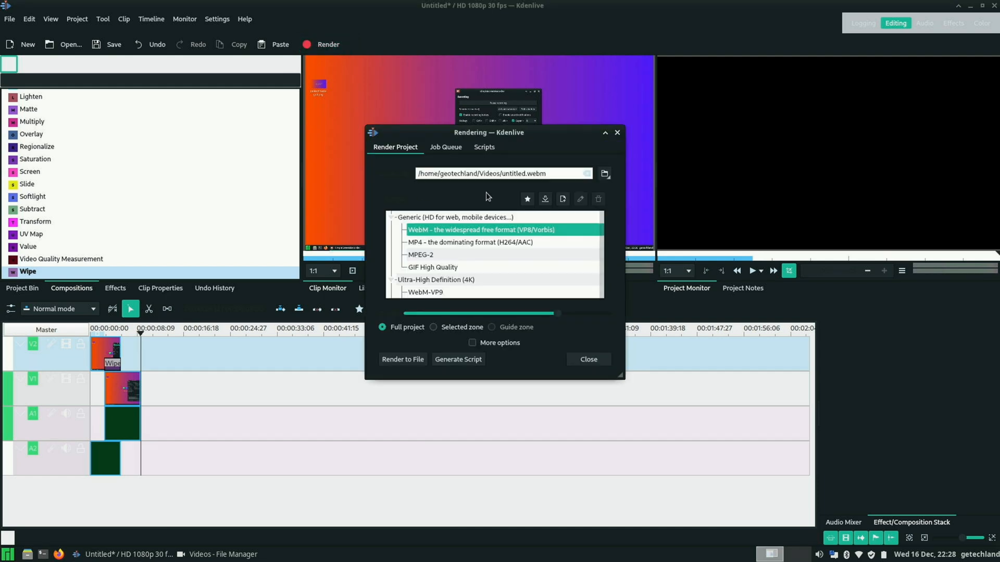
pyautogui.click(470, 242)
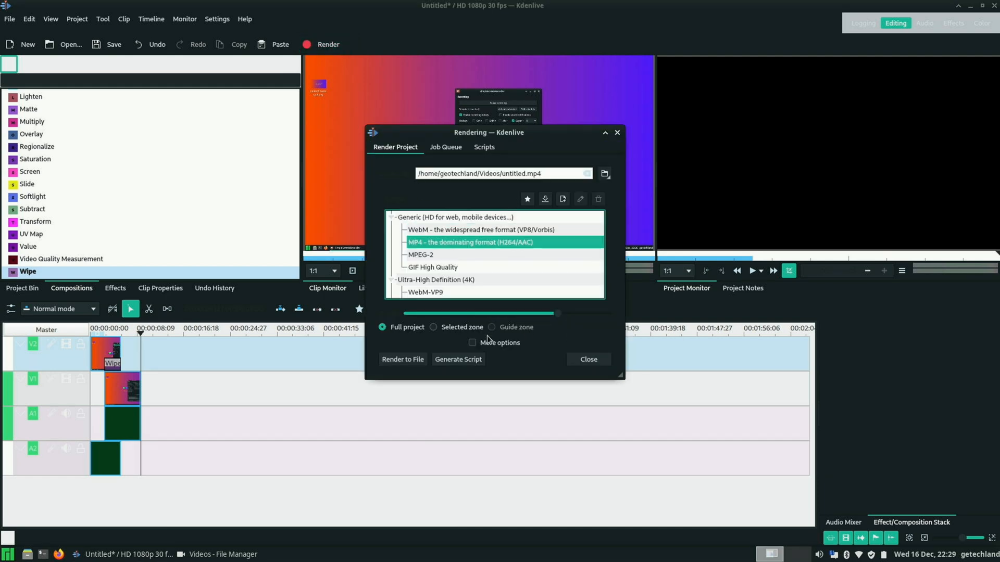
pyautogui.click(403, 359)
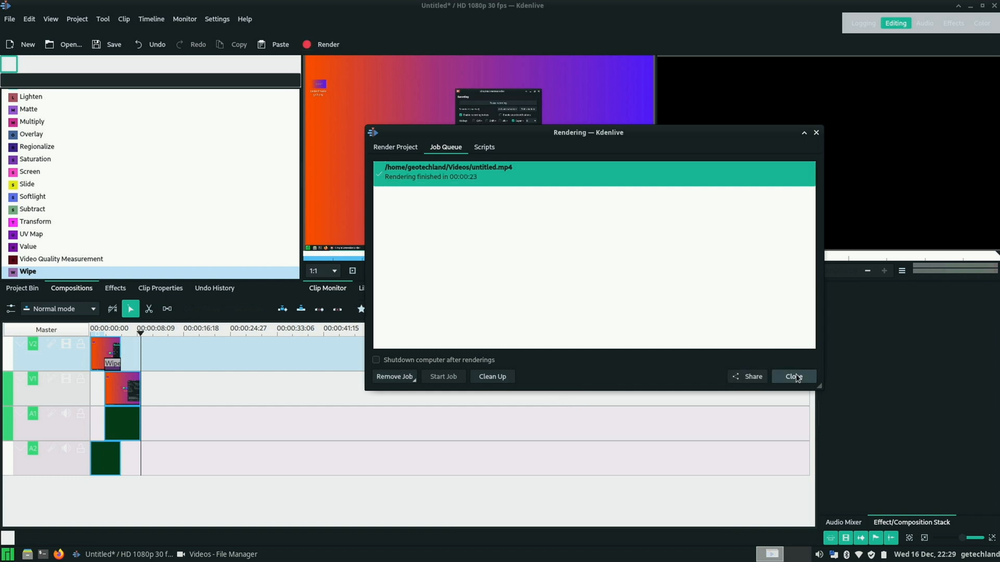
pyautogui.click(794, 376)
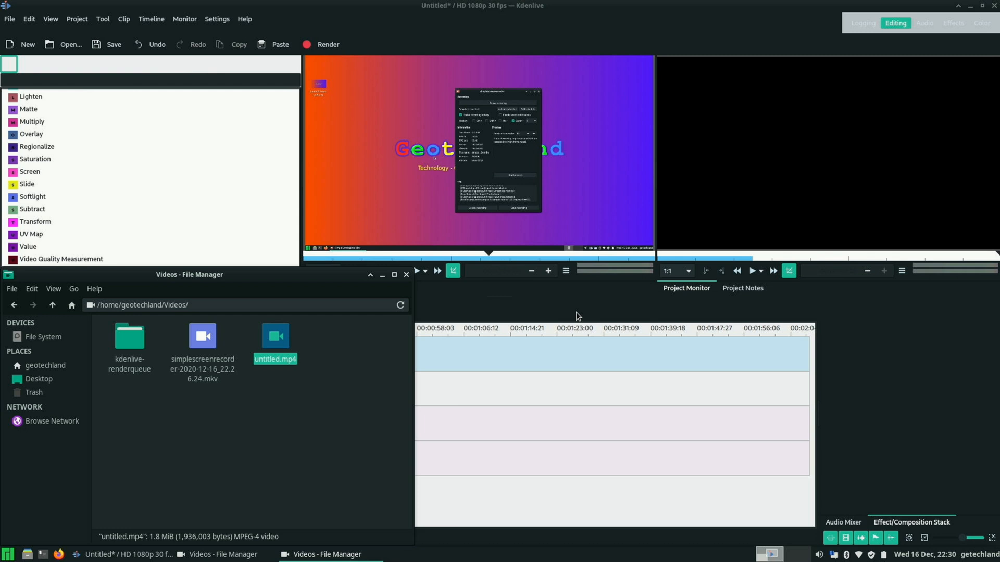
pyautogui.moveTo(578, 317)
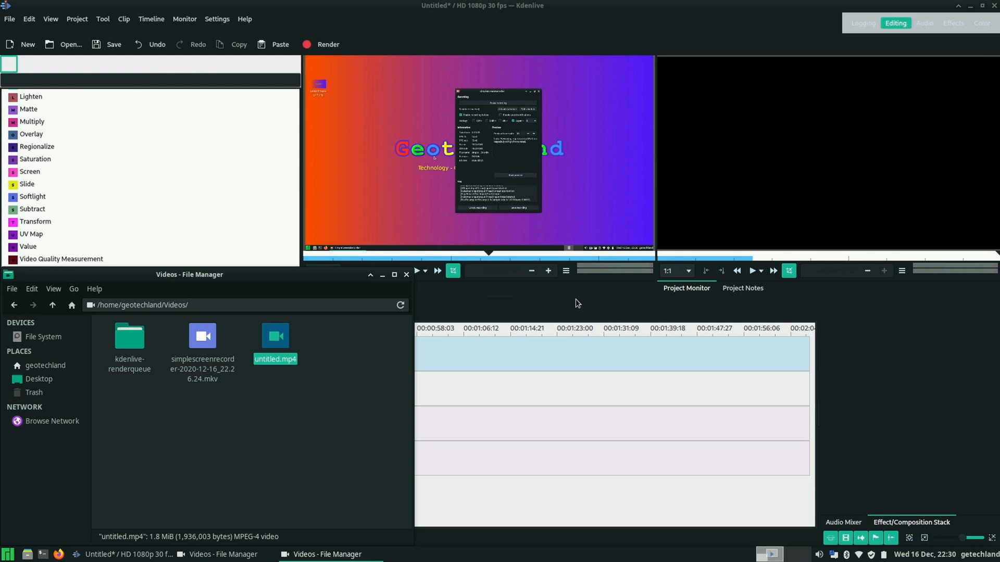
pyautogui.moveTo(579, 302)
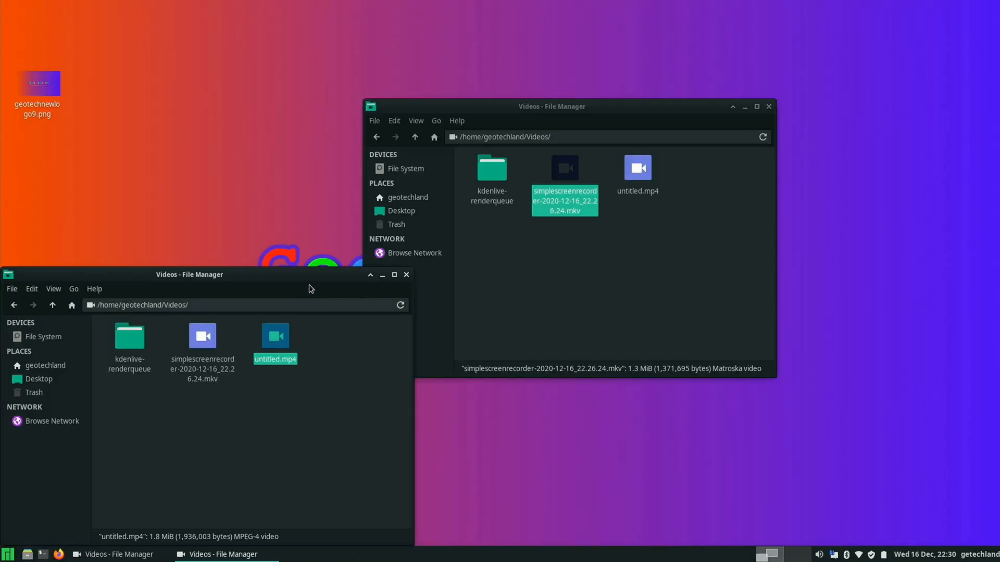
# Drag the second Videos folder window toward the centre of the screen
pyautogui.moveTo(189, 274); pyautogui.dragTo(268, 242)
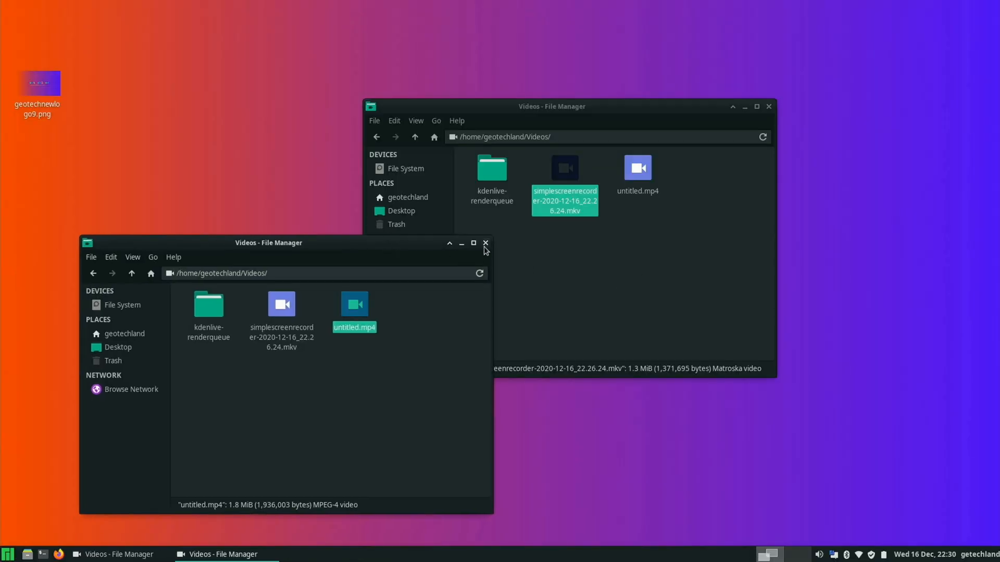